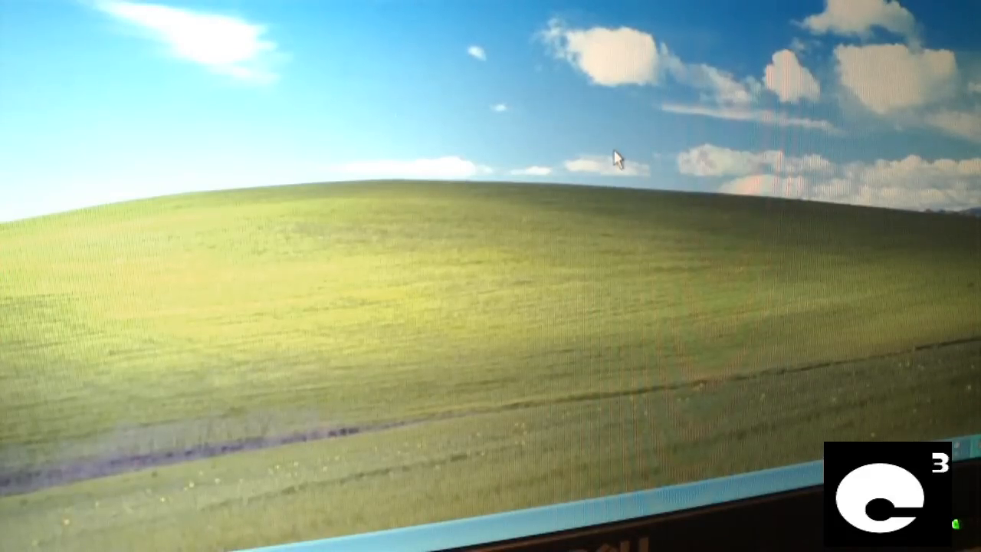
mouse_move(420, 373)
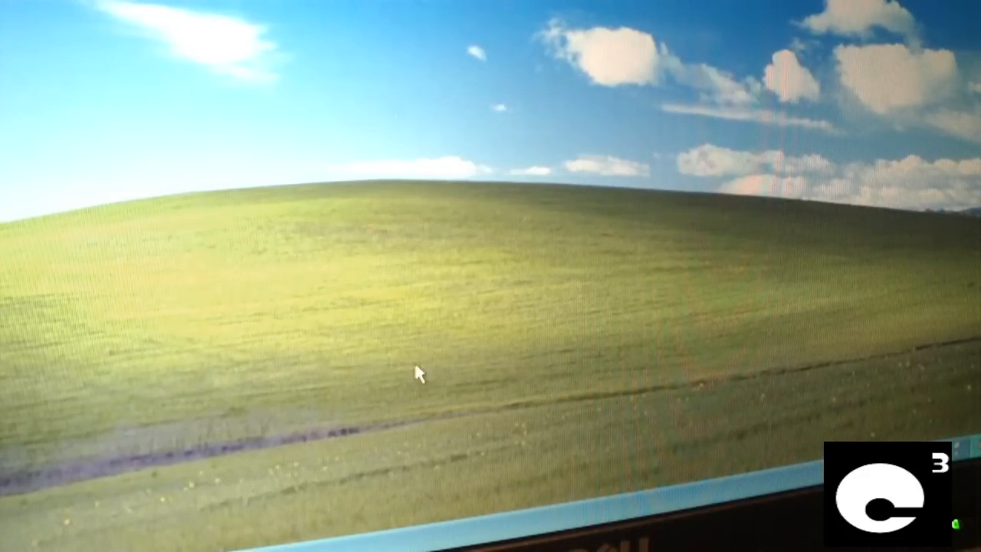
mouse_move(720, 360)
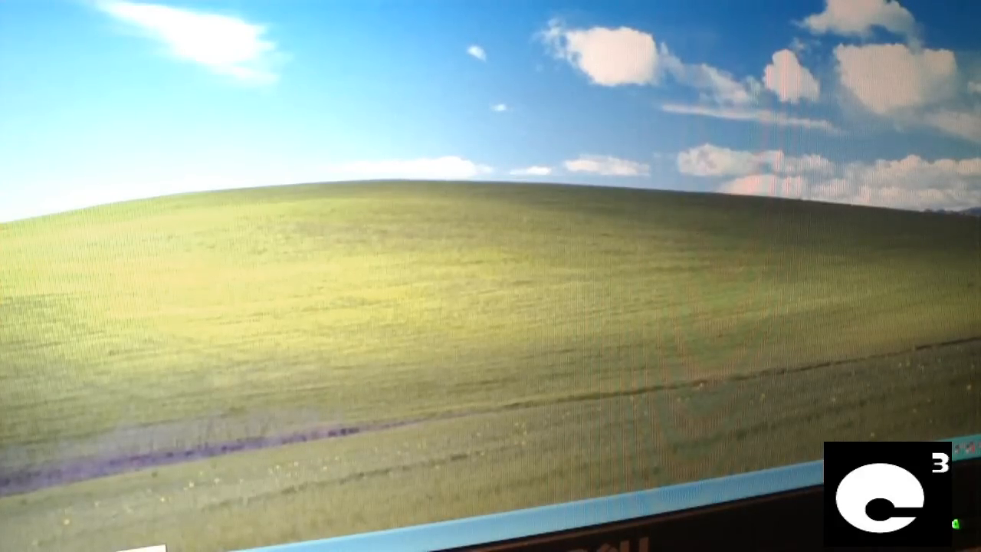
Step: Open My Computer from the Start menu and browse to the networked computer's shares
click(31, 536)
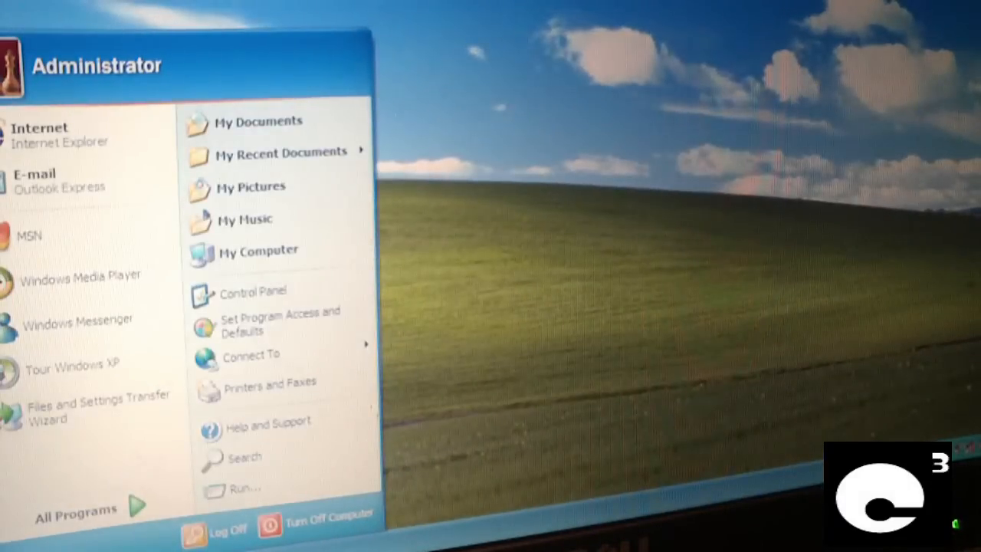
mouse_move(285, 276)
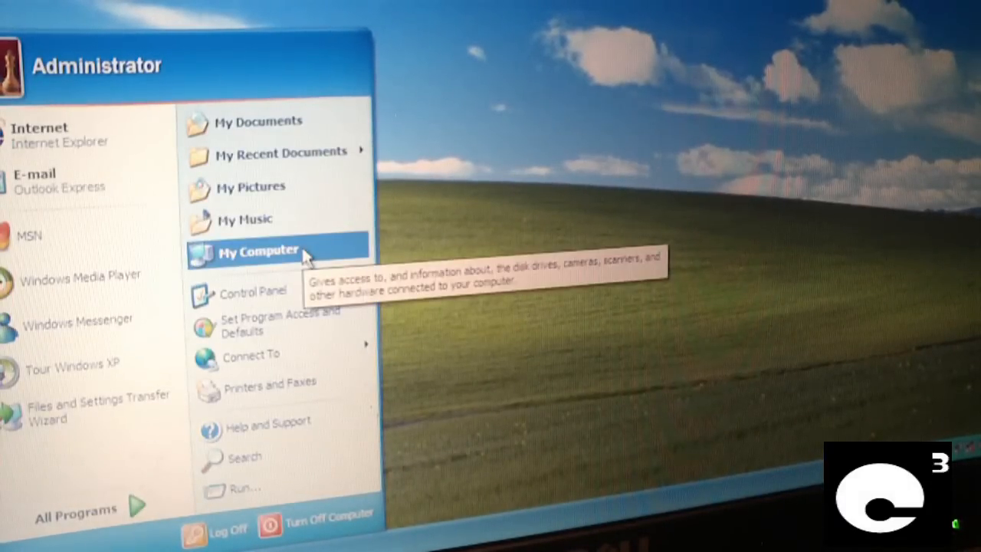
click(256, 251)
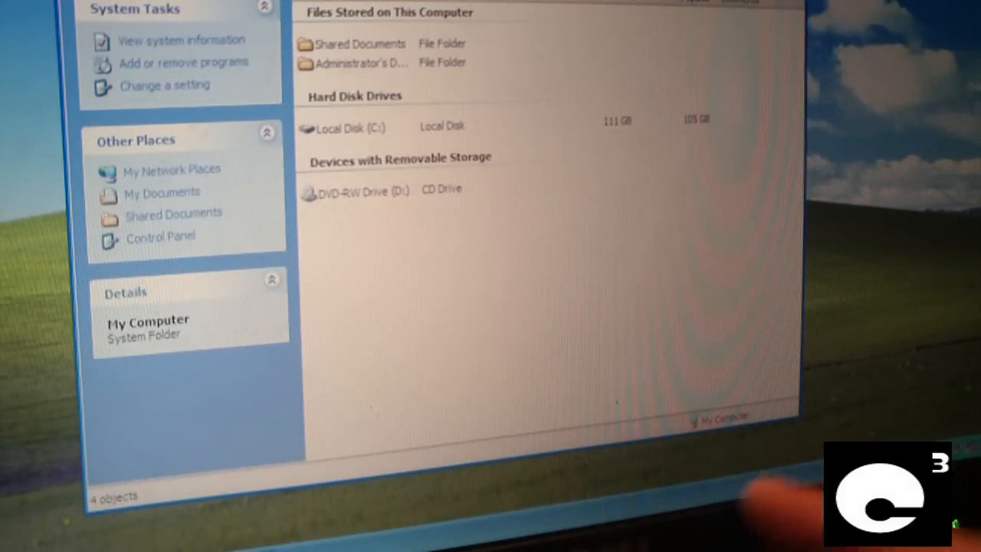
mouse_move(736, 444)
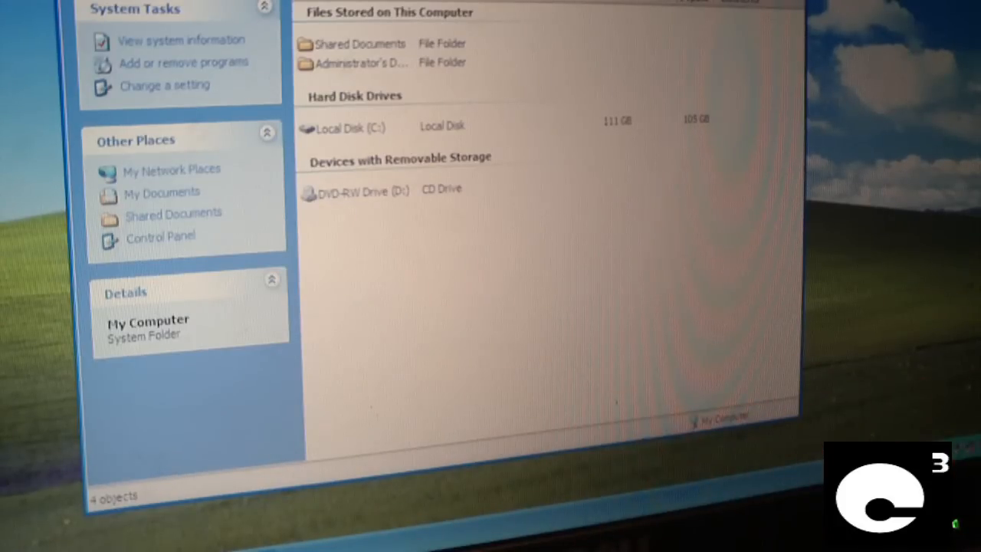
click(173, 170)
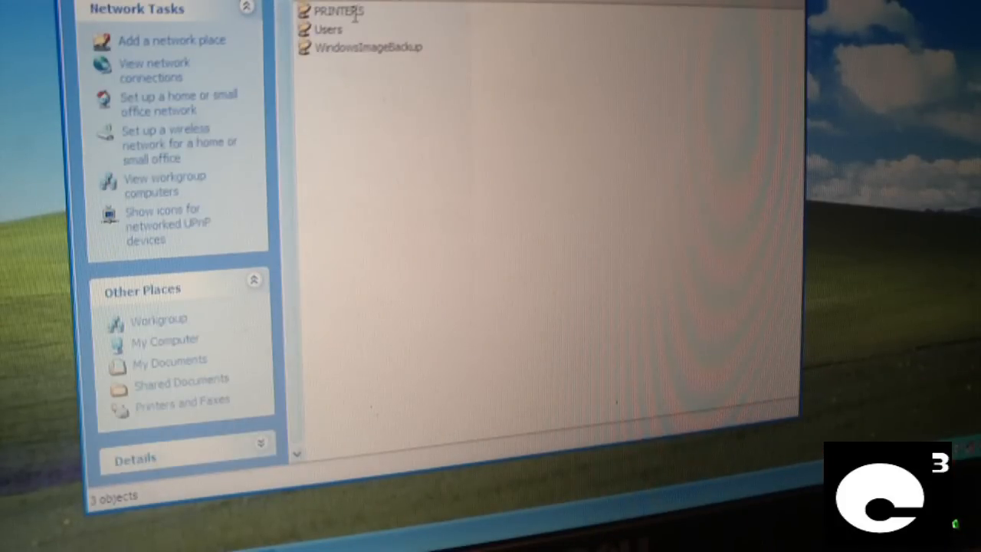
Step: Open Users > Public > Utilities > cpu-z_1.56-32bits-en on the share
click(328, 30)
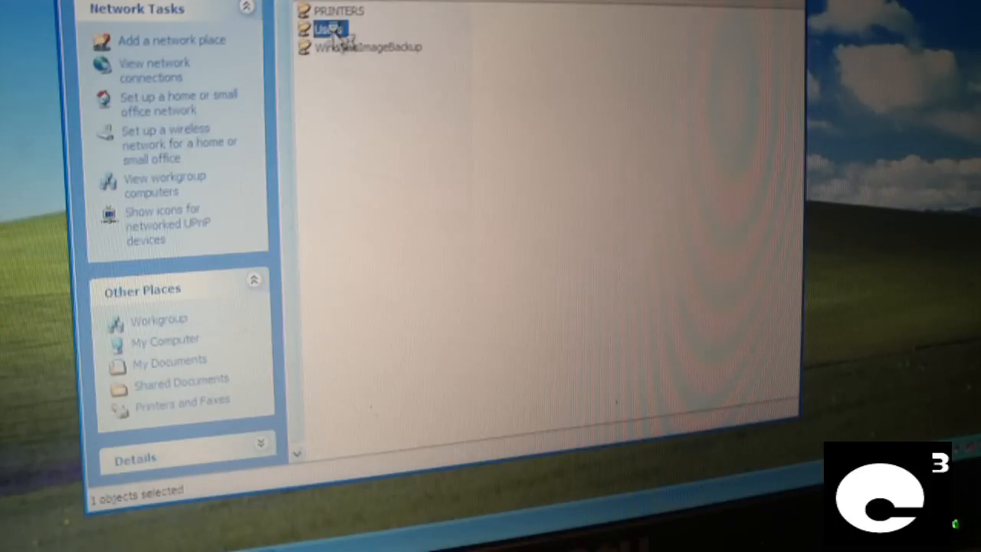
double_click(328, 29)
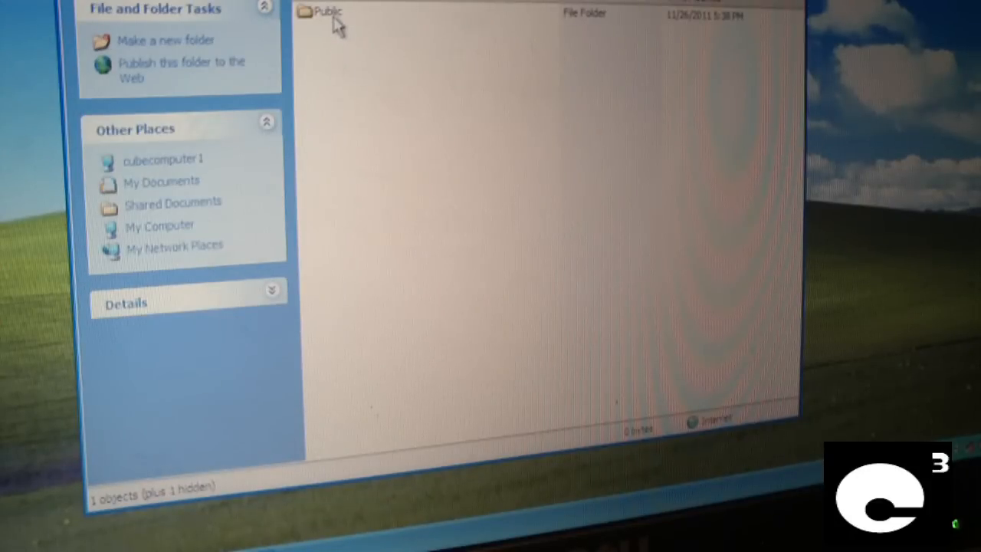
double_click(327, 11)
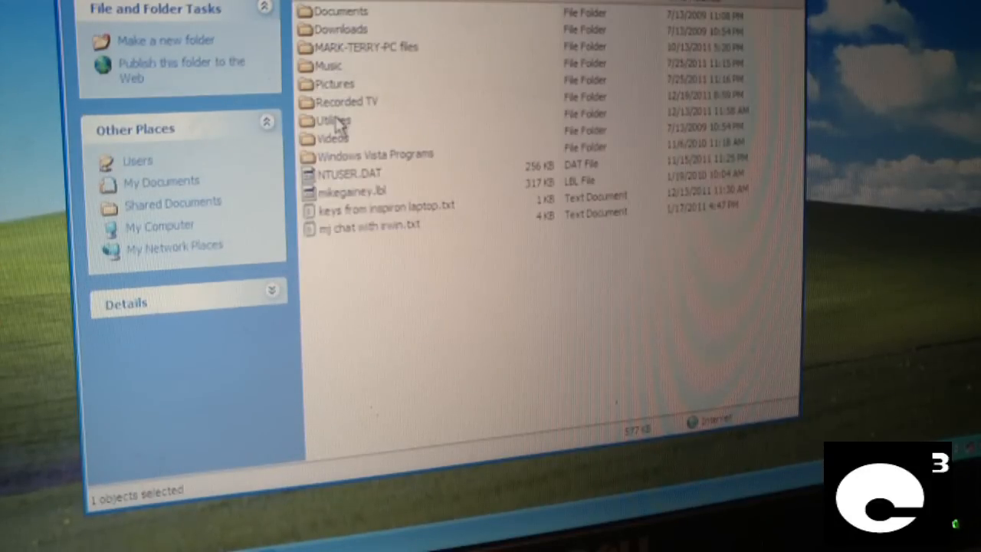
double_click(334, 120)
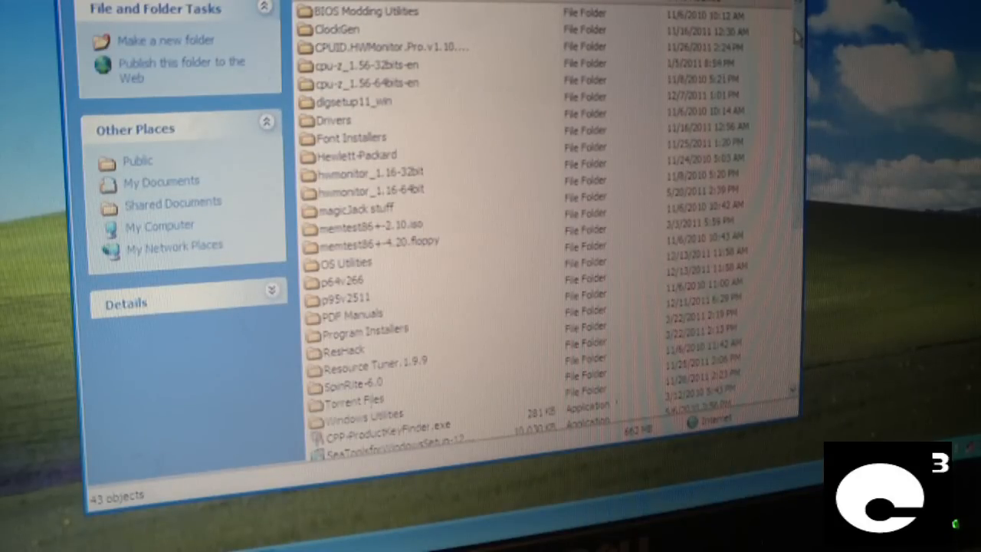
mouse_move(398, 65)
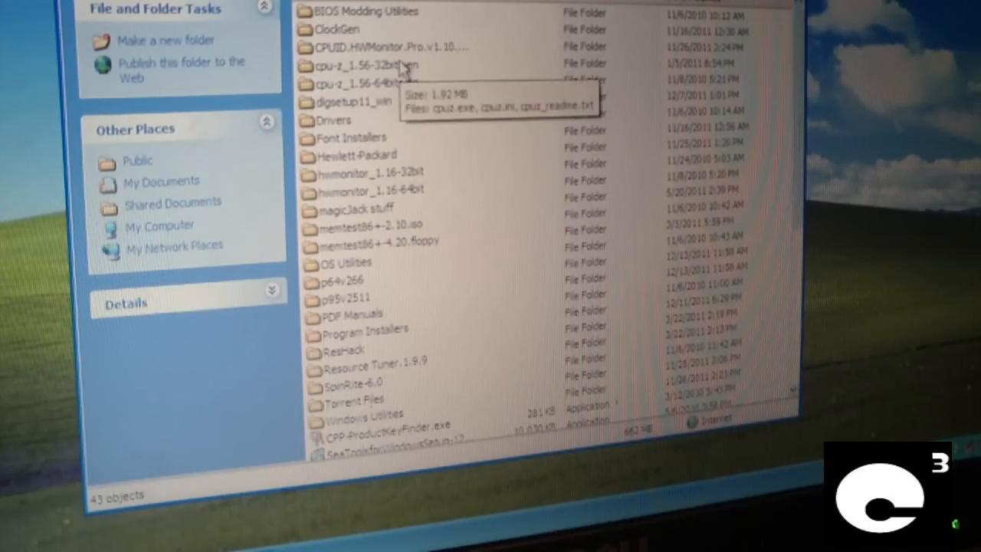
double_click(360, 64)
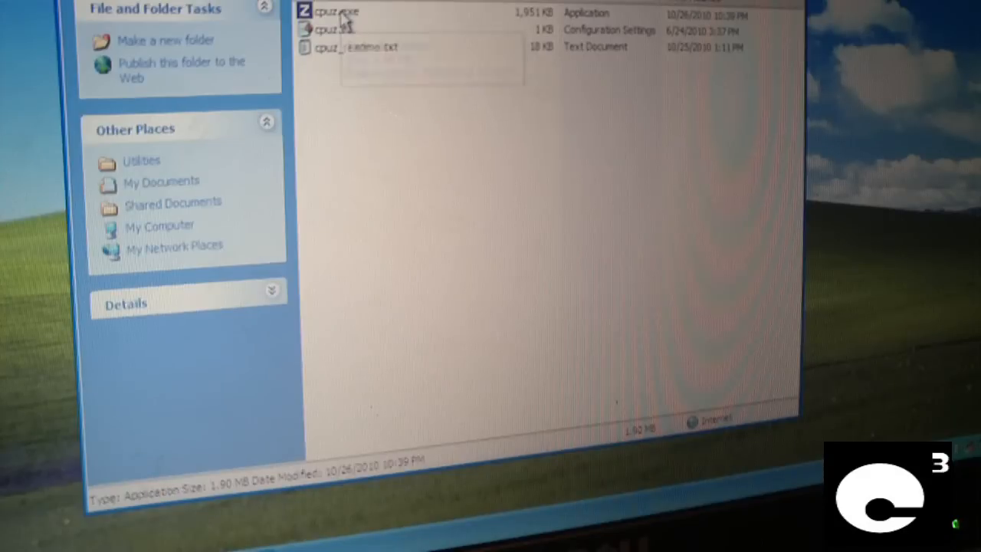
Step: Dismiss Date and Time Properties, accept the security warning, and run cpuz.exe
click(329, 11)
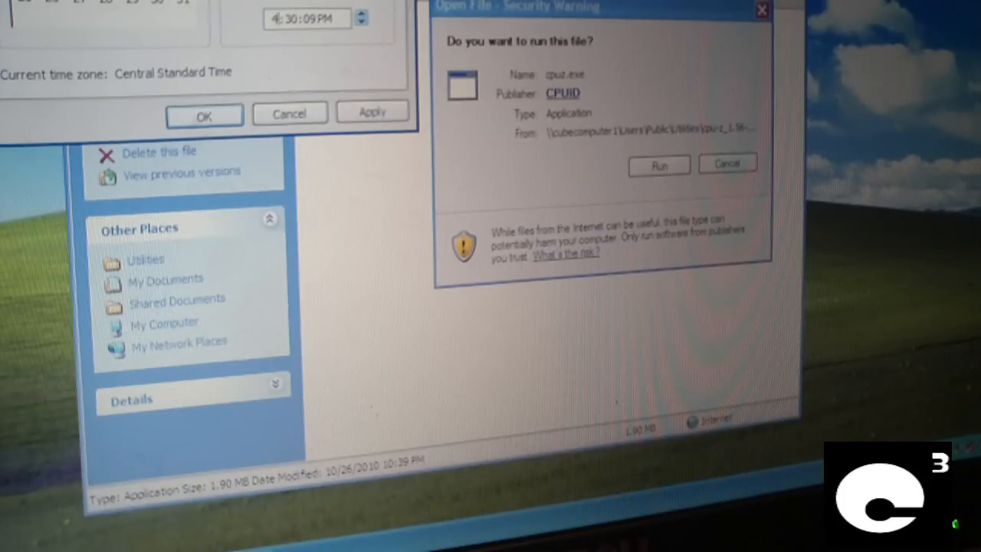
click(204, 115)
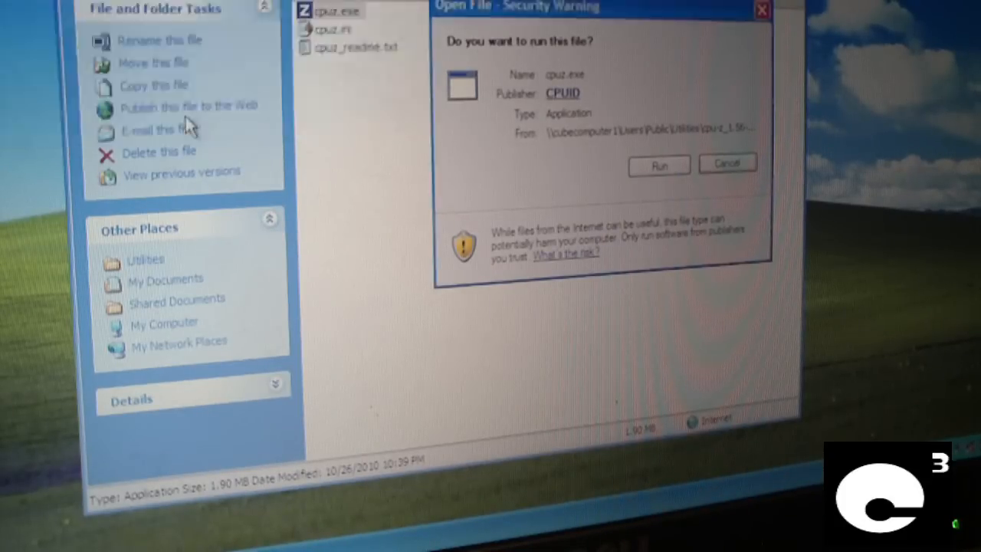
click(658, 166)
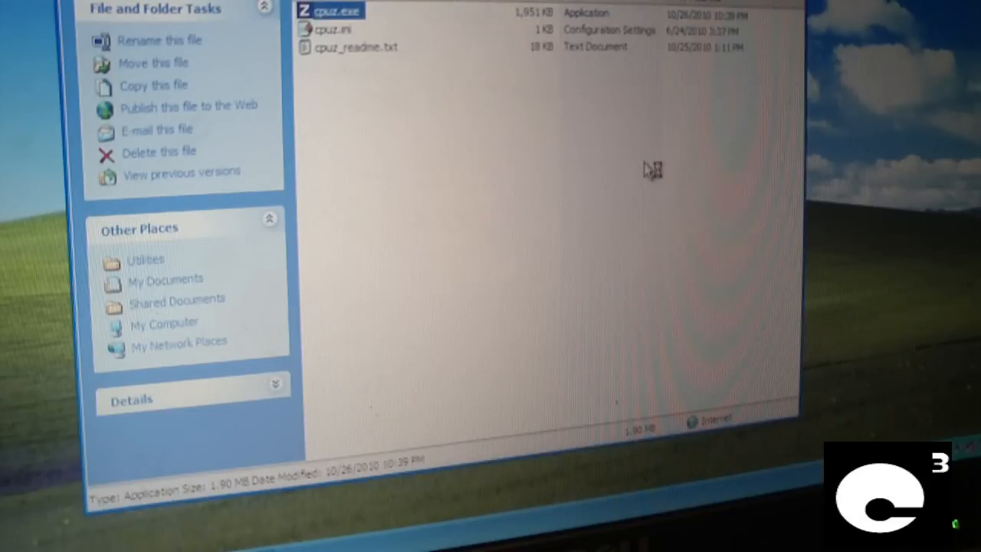
double_click(329, 10)
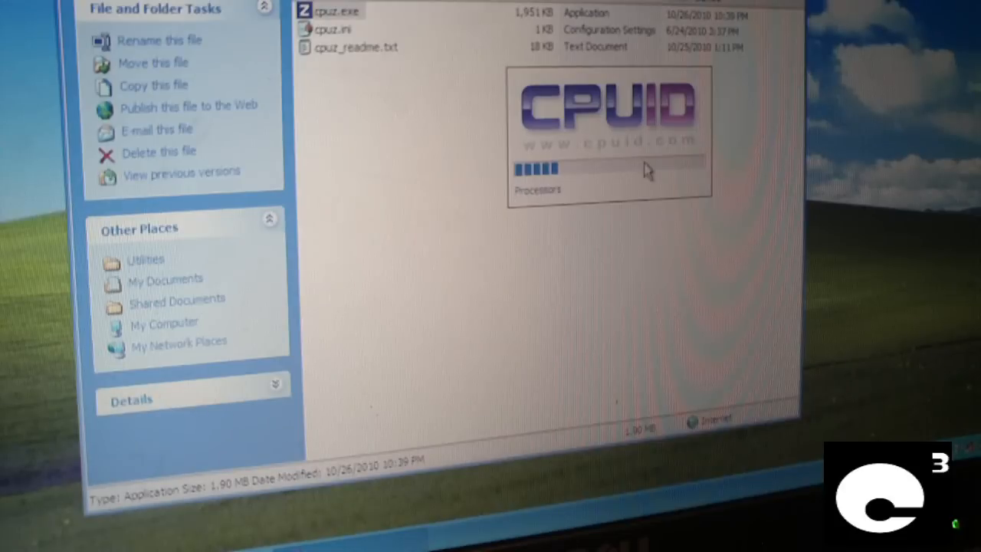
Step: Review the Intel Pentium T2370 details in CPU-Z, then close its window
double_click(327, 10)
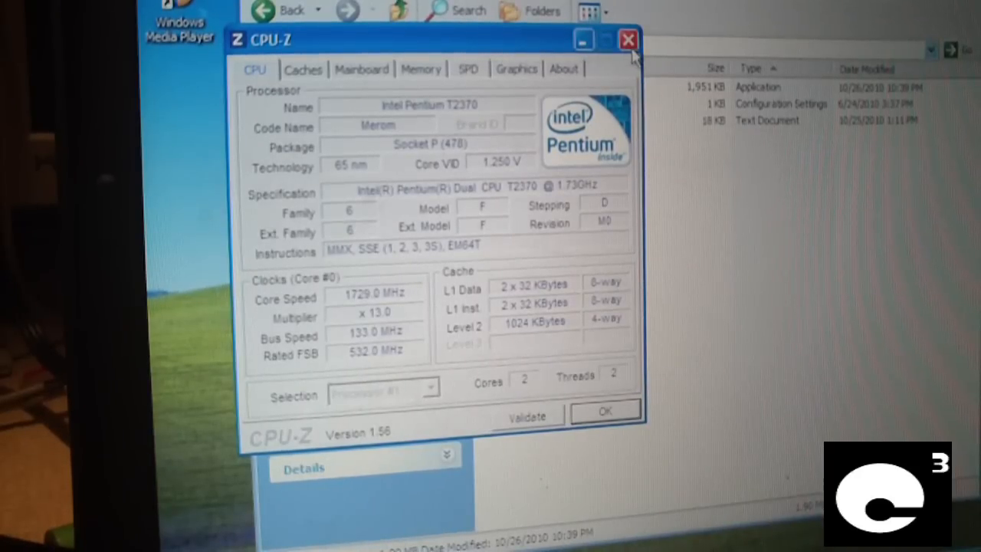
mouse_move(628, 39)
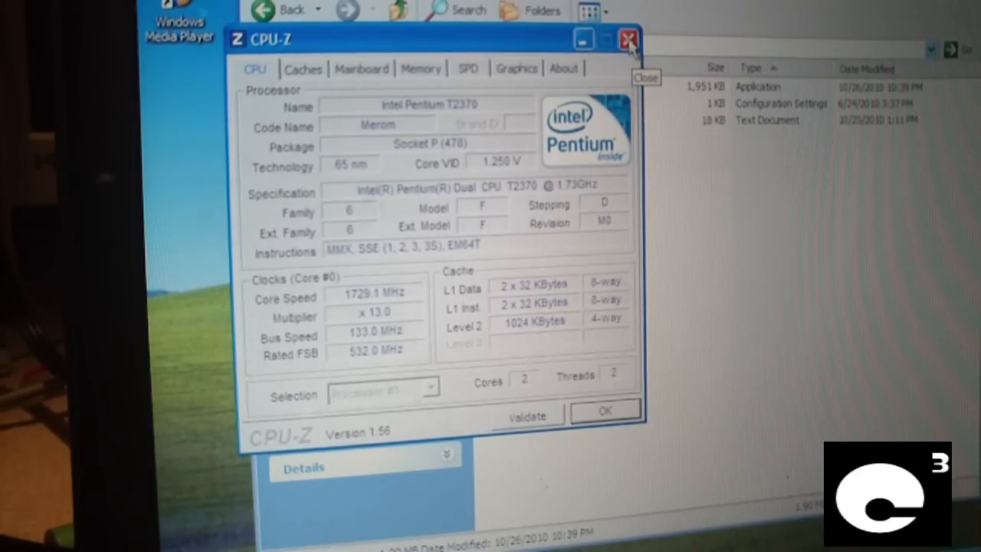
click(629, 39)
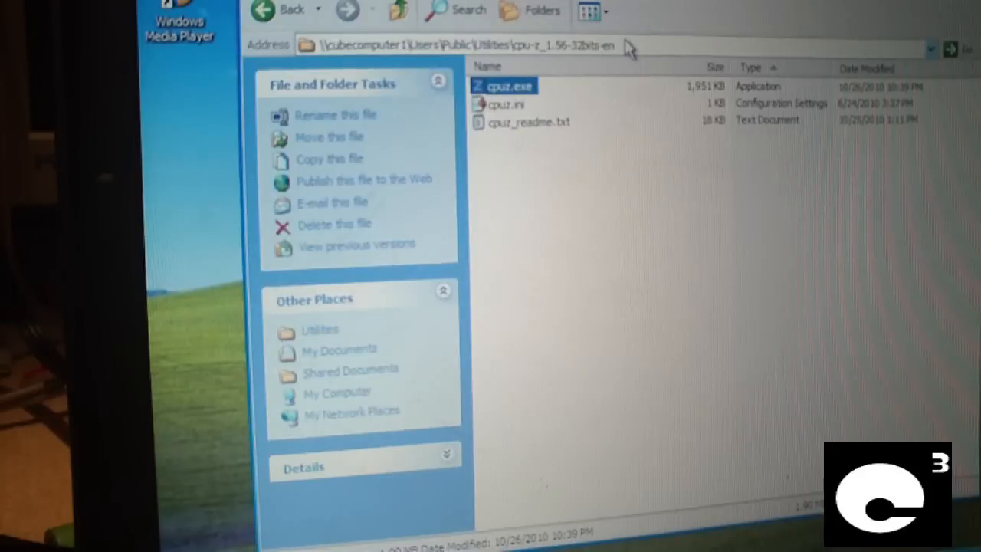